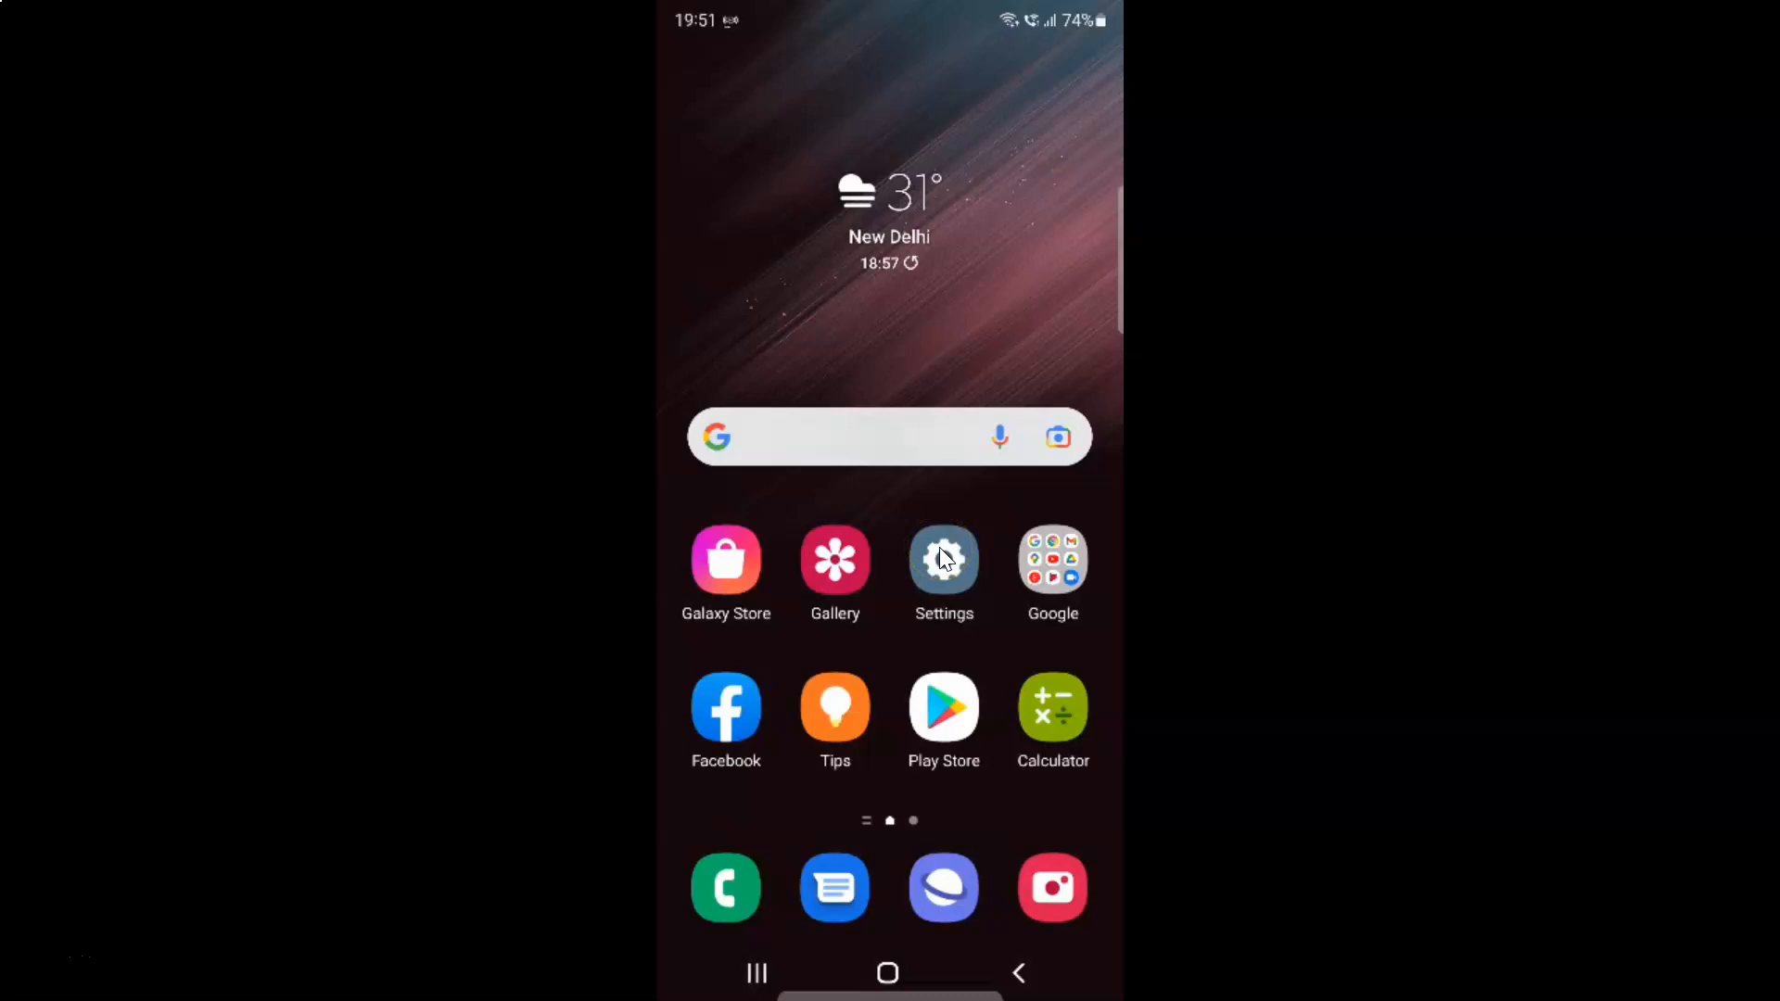
Reach the Wi-Fi page via Connections and show its More options menu.
{"action": "left_click", "coordinate": [944, 560]}
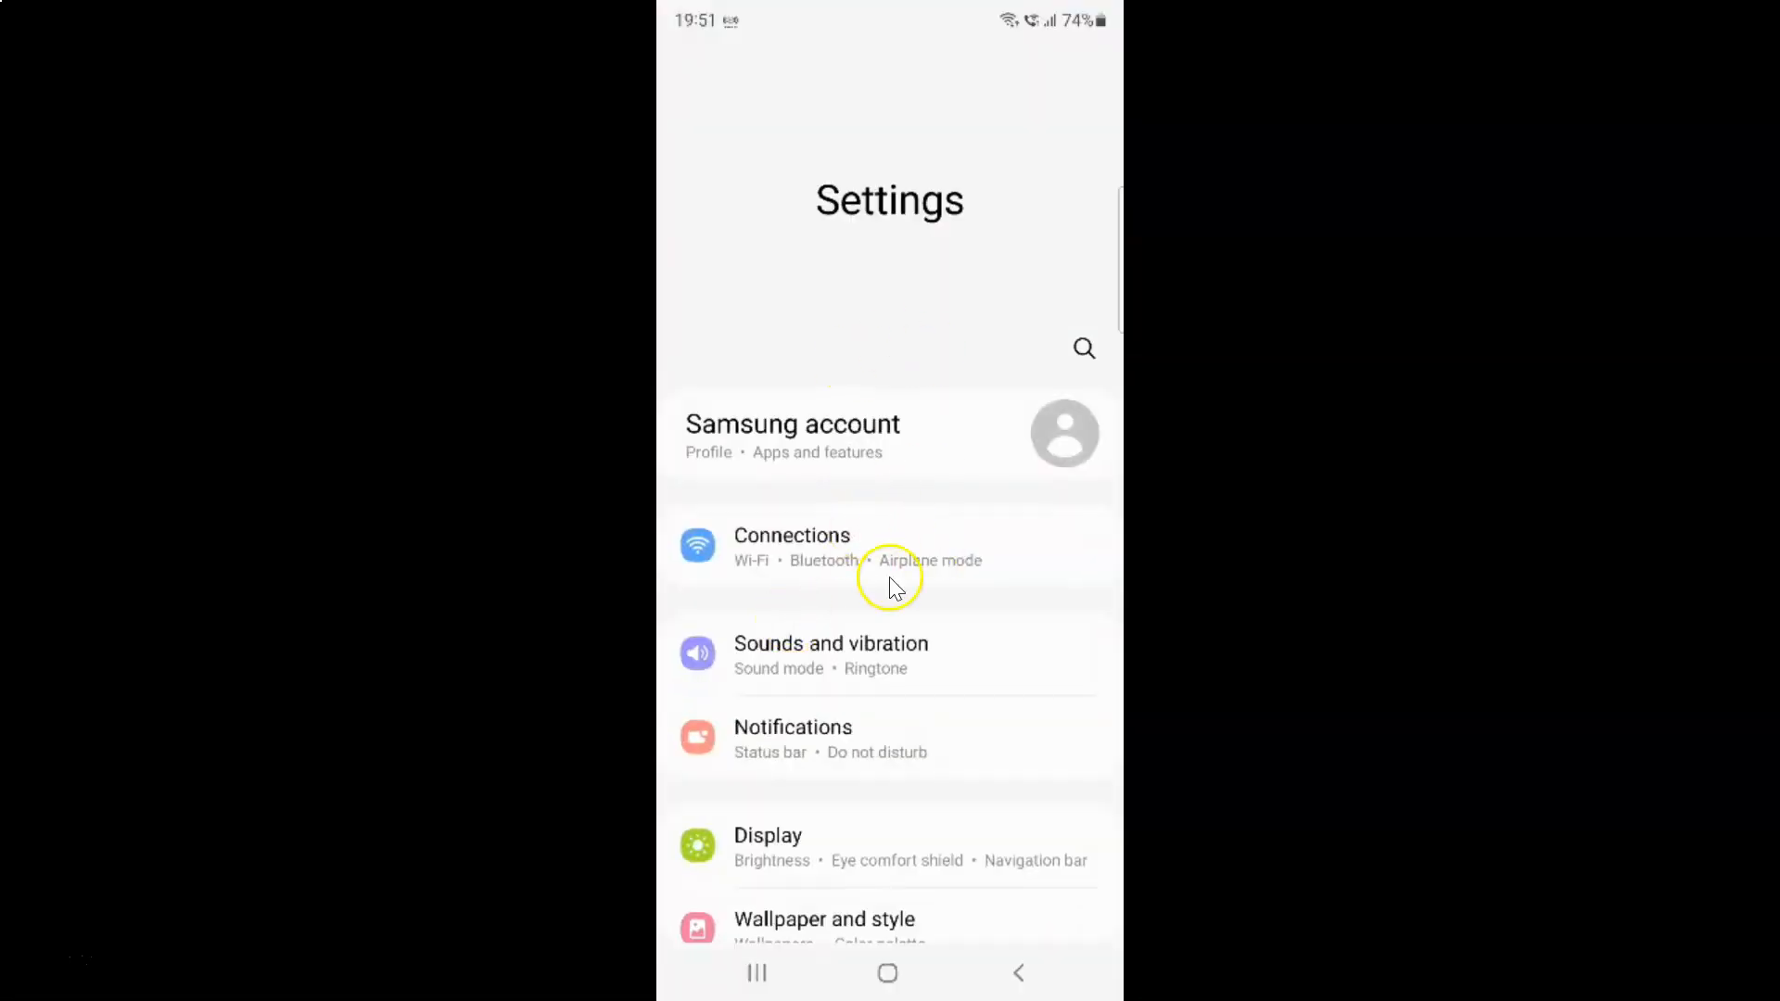
{"action": "mouse_move", "coordinate": [773, 535]}
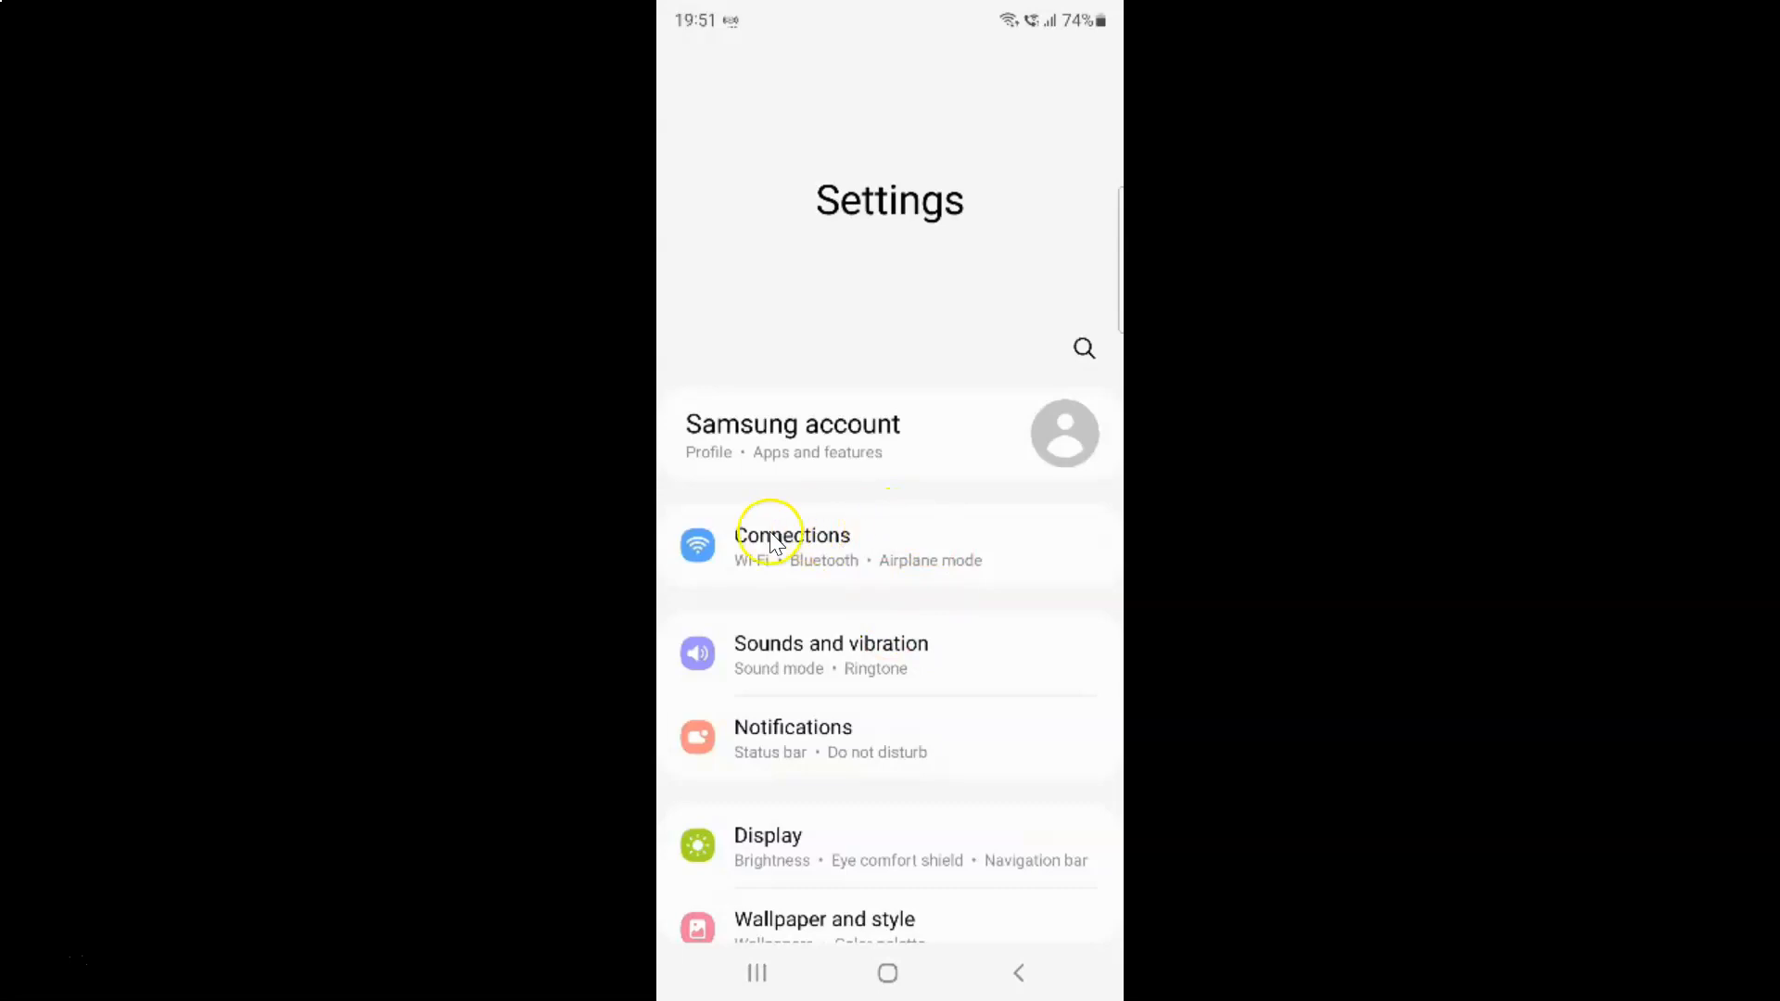
{"action": "left_click", "coordinate": [793, 545]}
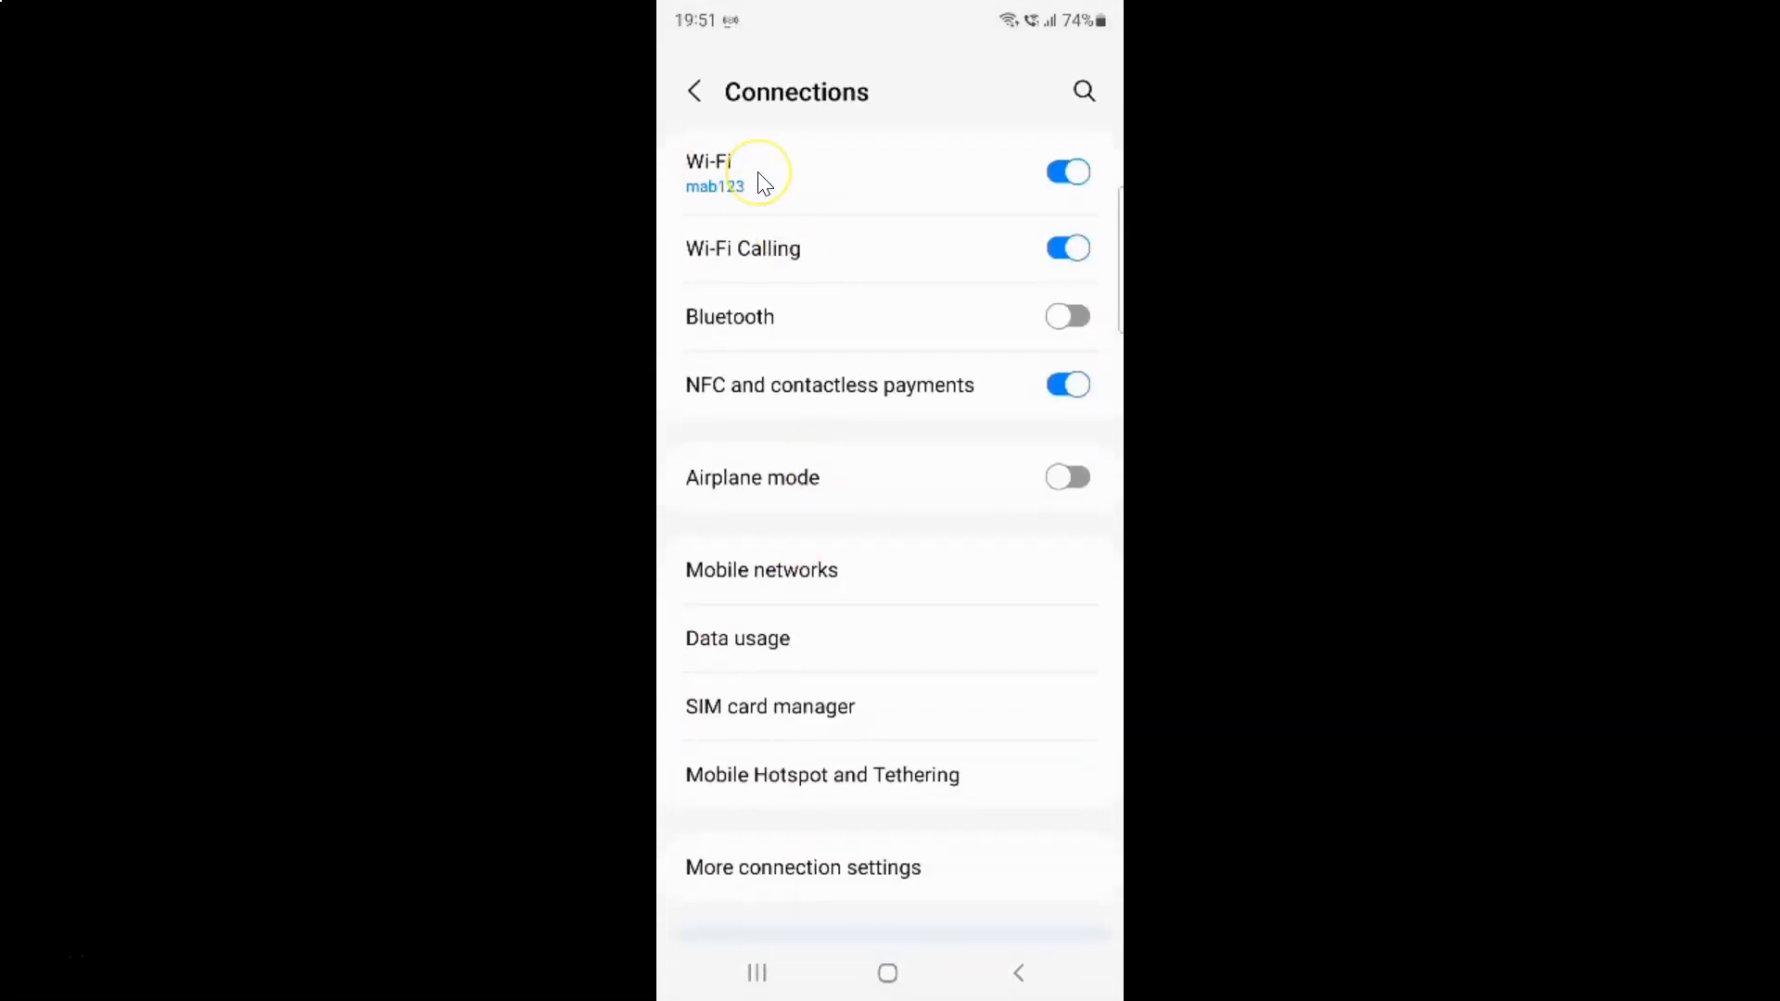
{"action": "left_click", "coordinate": [715, 172]}
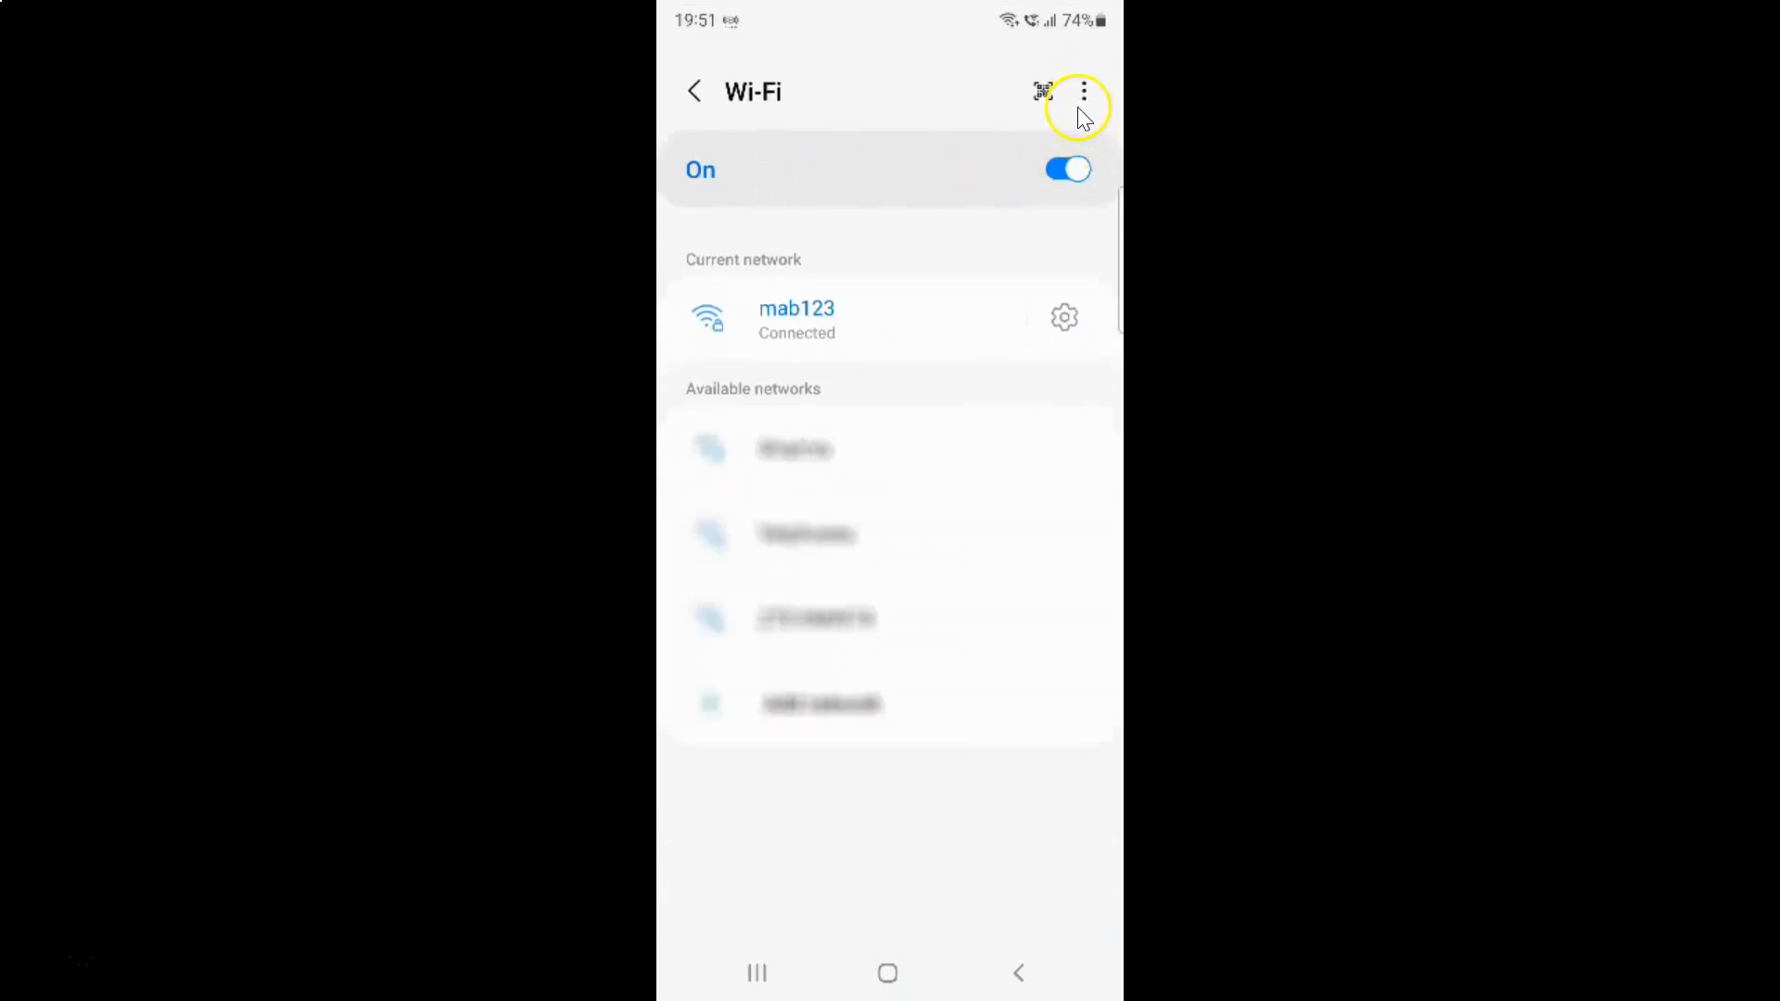
{"action": "left_click", "coordinate": [1083, 91]}
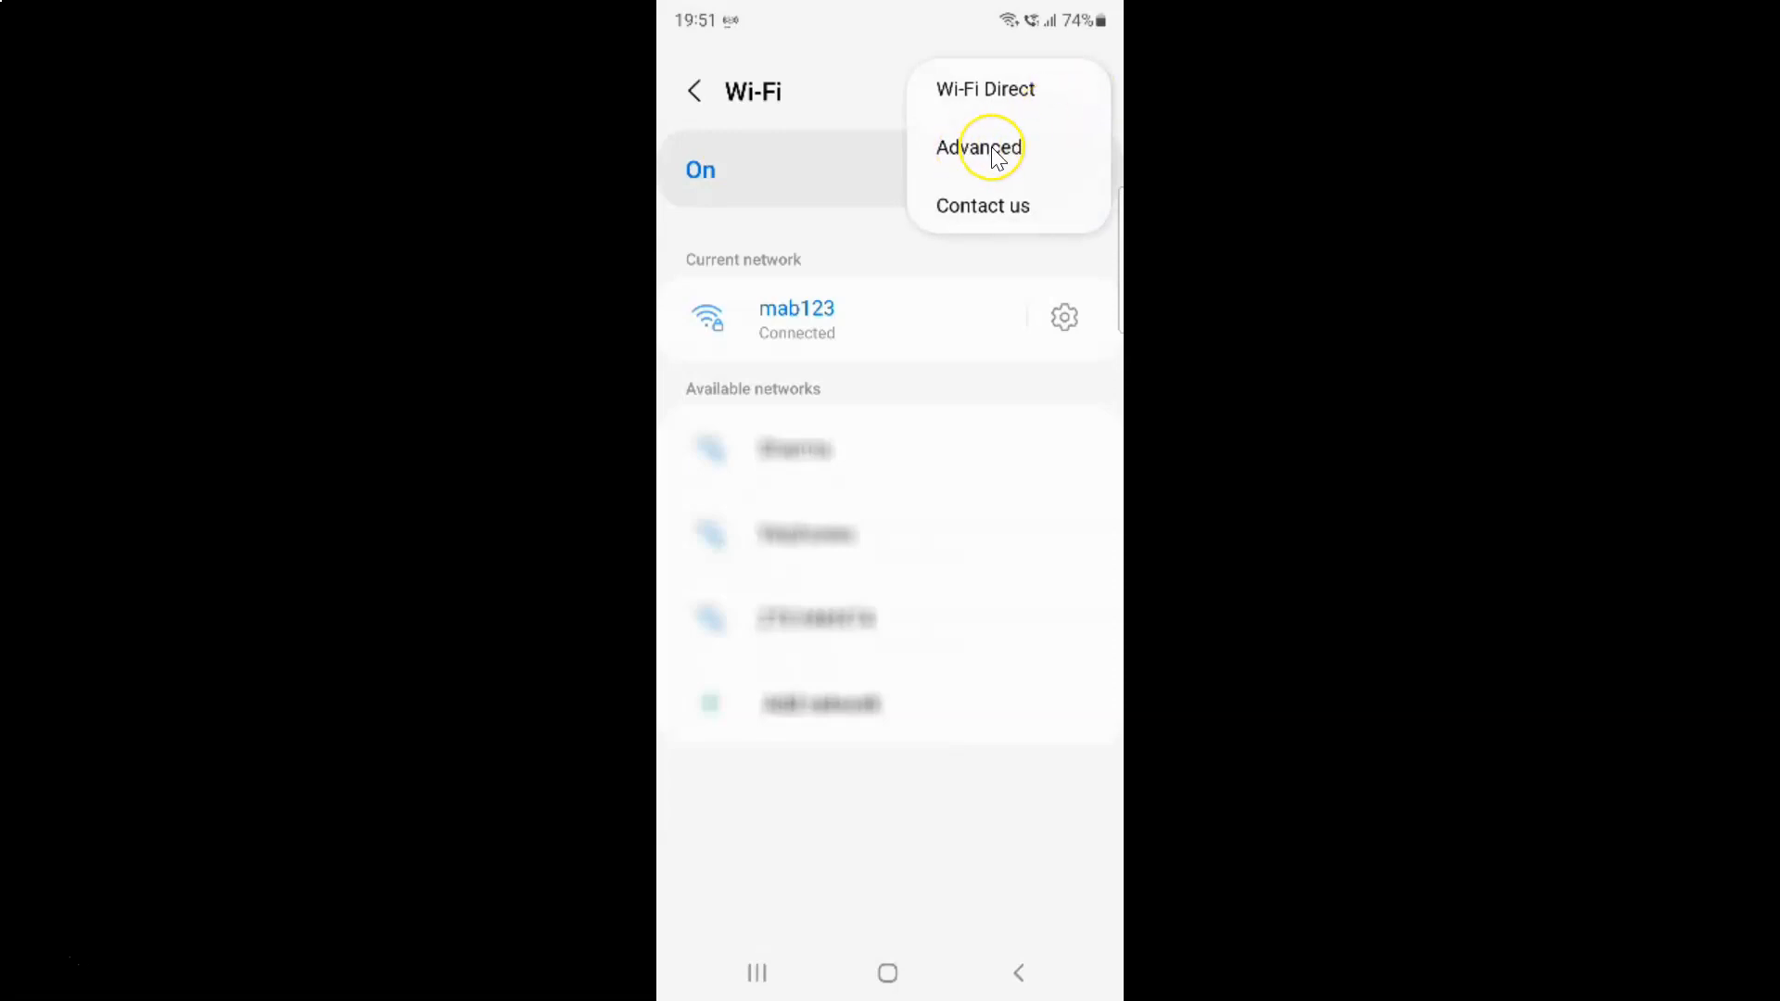
Choose Advanced to reach the Intelligent Wi-Fi and network settings page.
{"action": "left_click", "coordinate": [979, 147]}
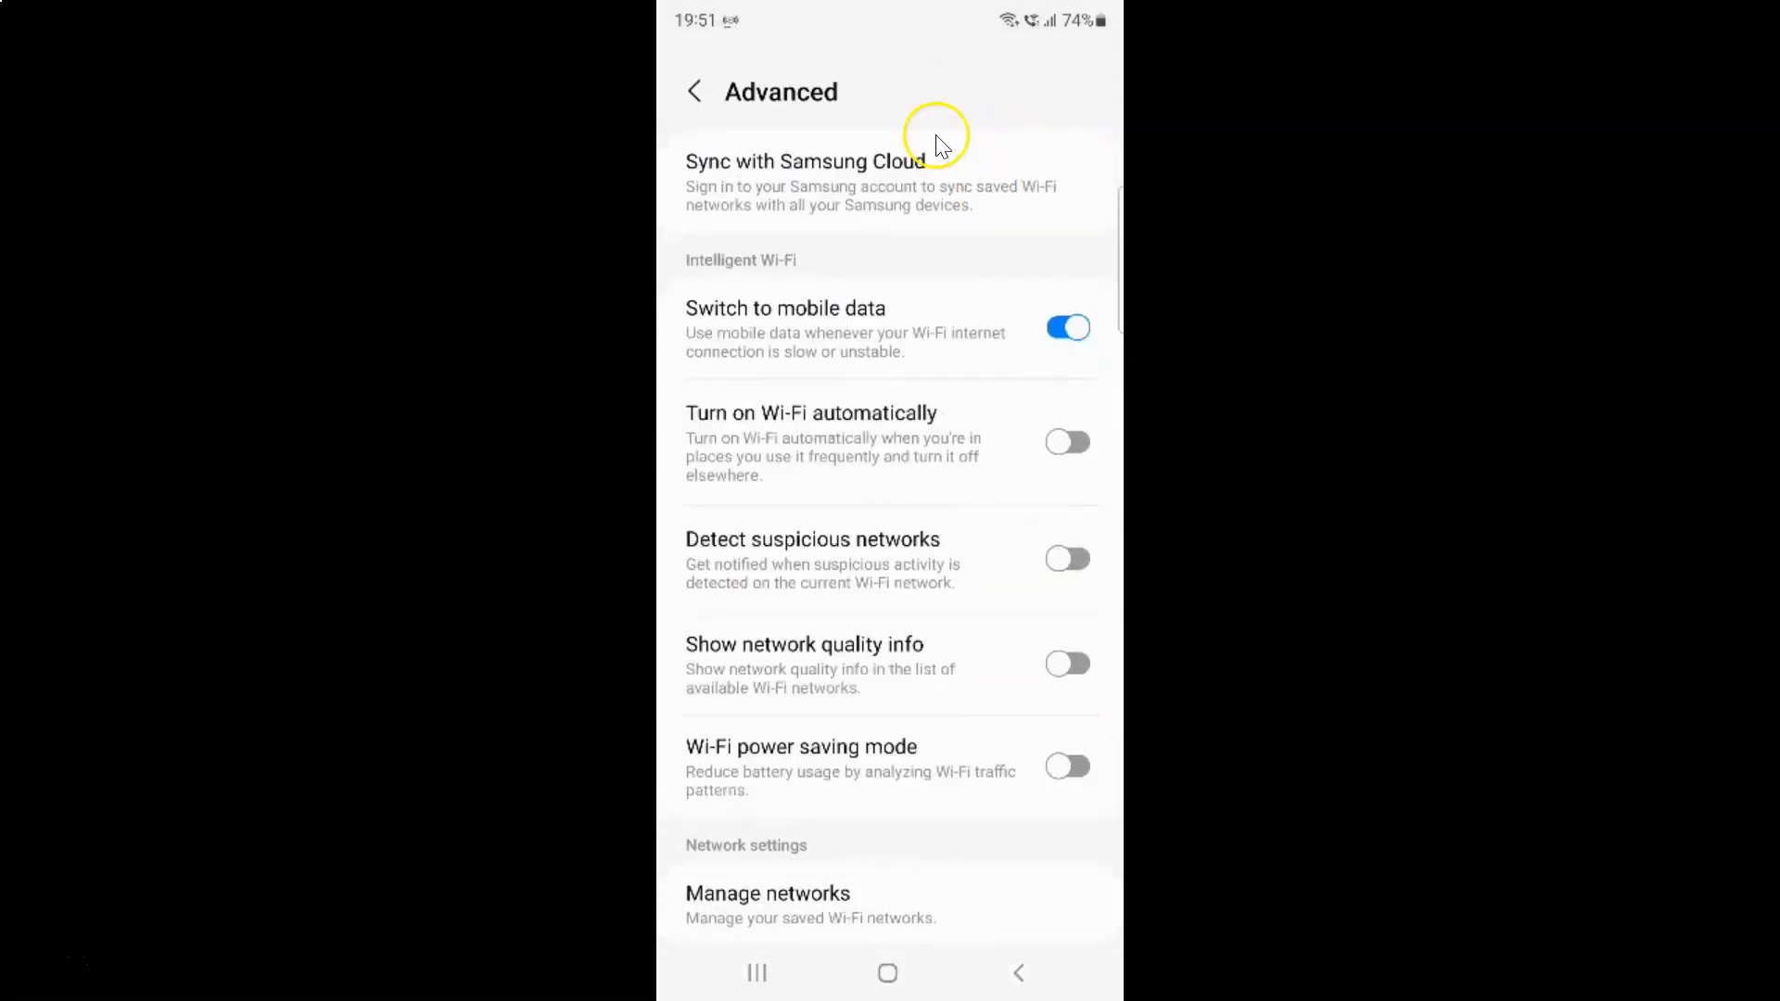
{"action": "mouse_move", "coordinate": [829, 263]}
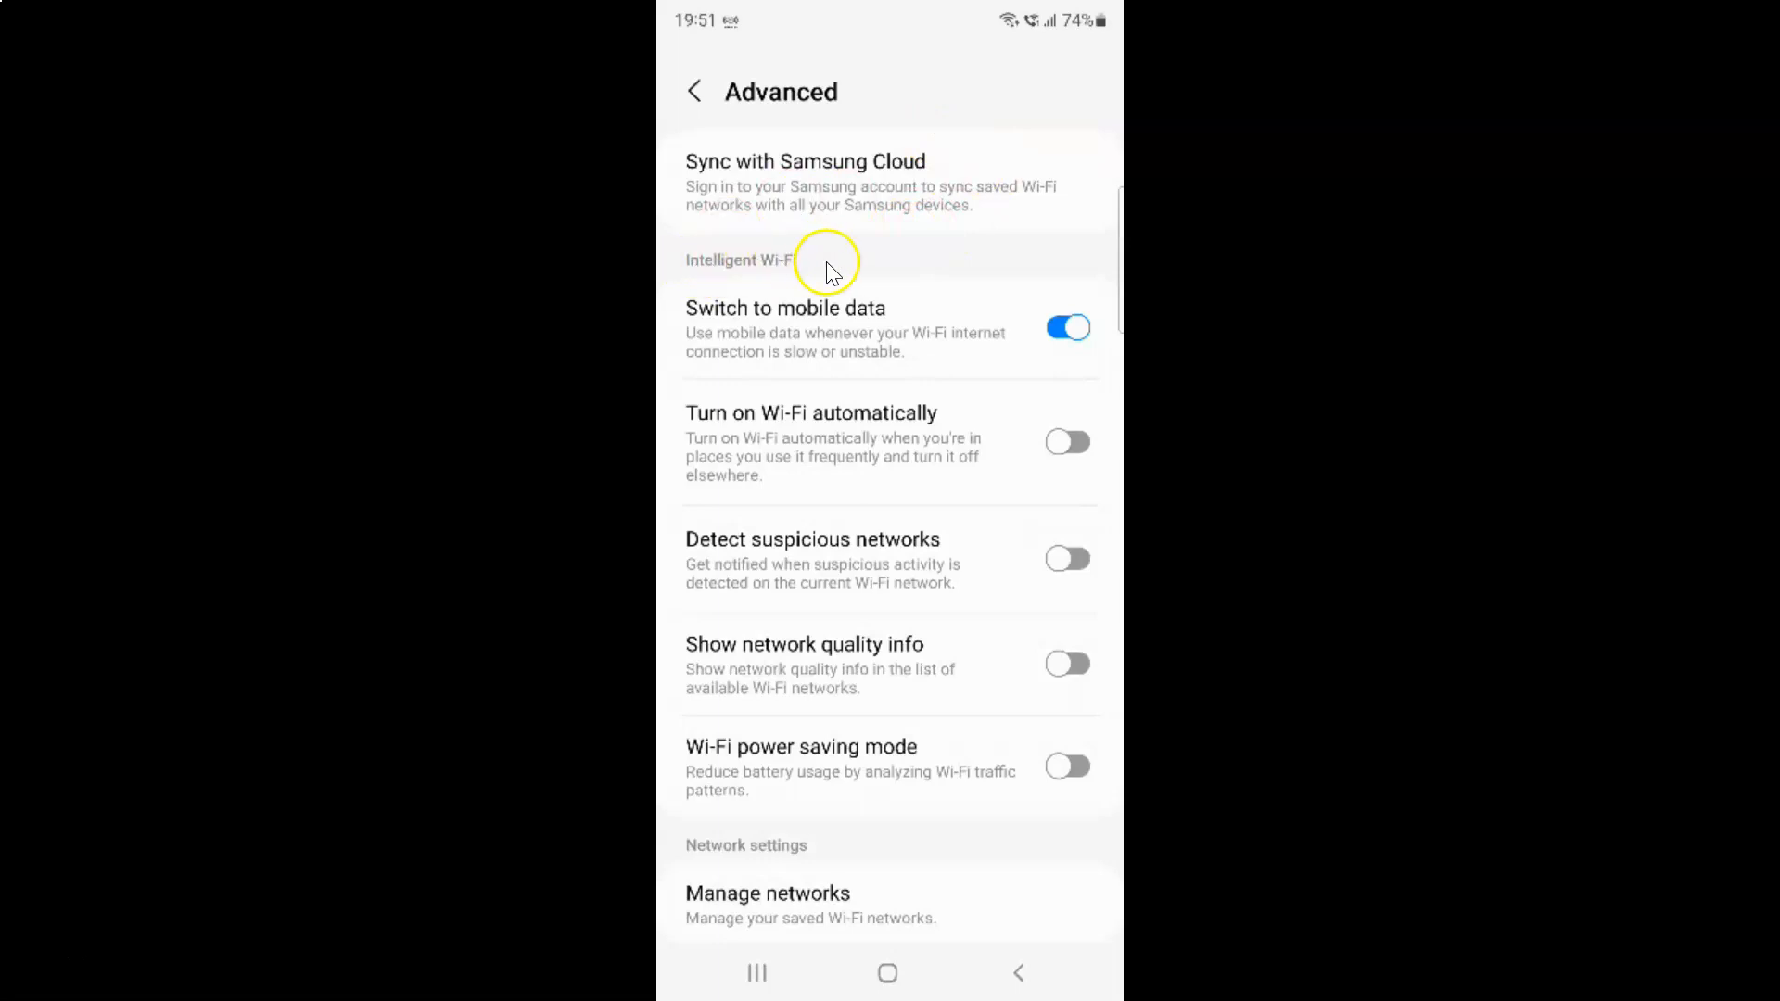
{"action": "mouse_move", "coordinate": [917, 465]}
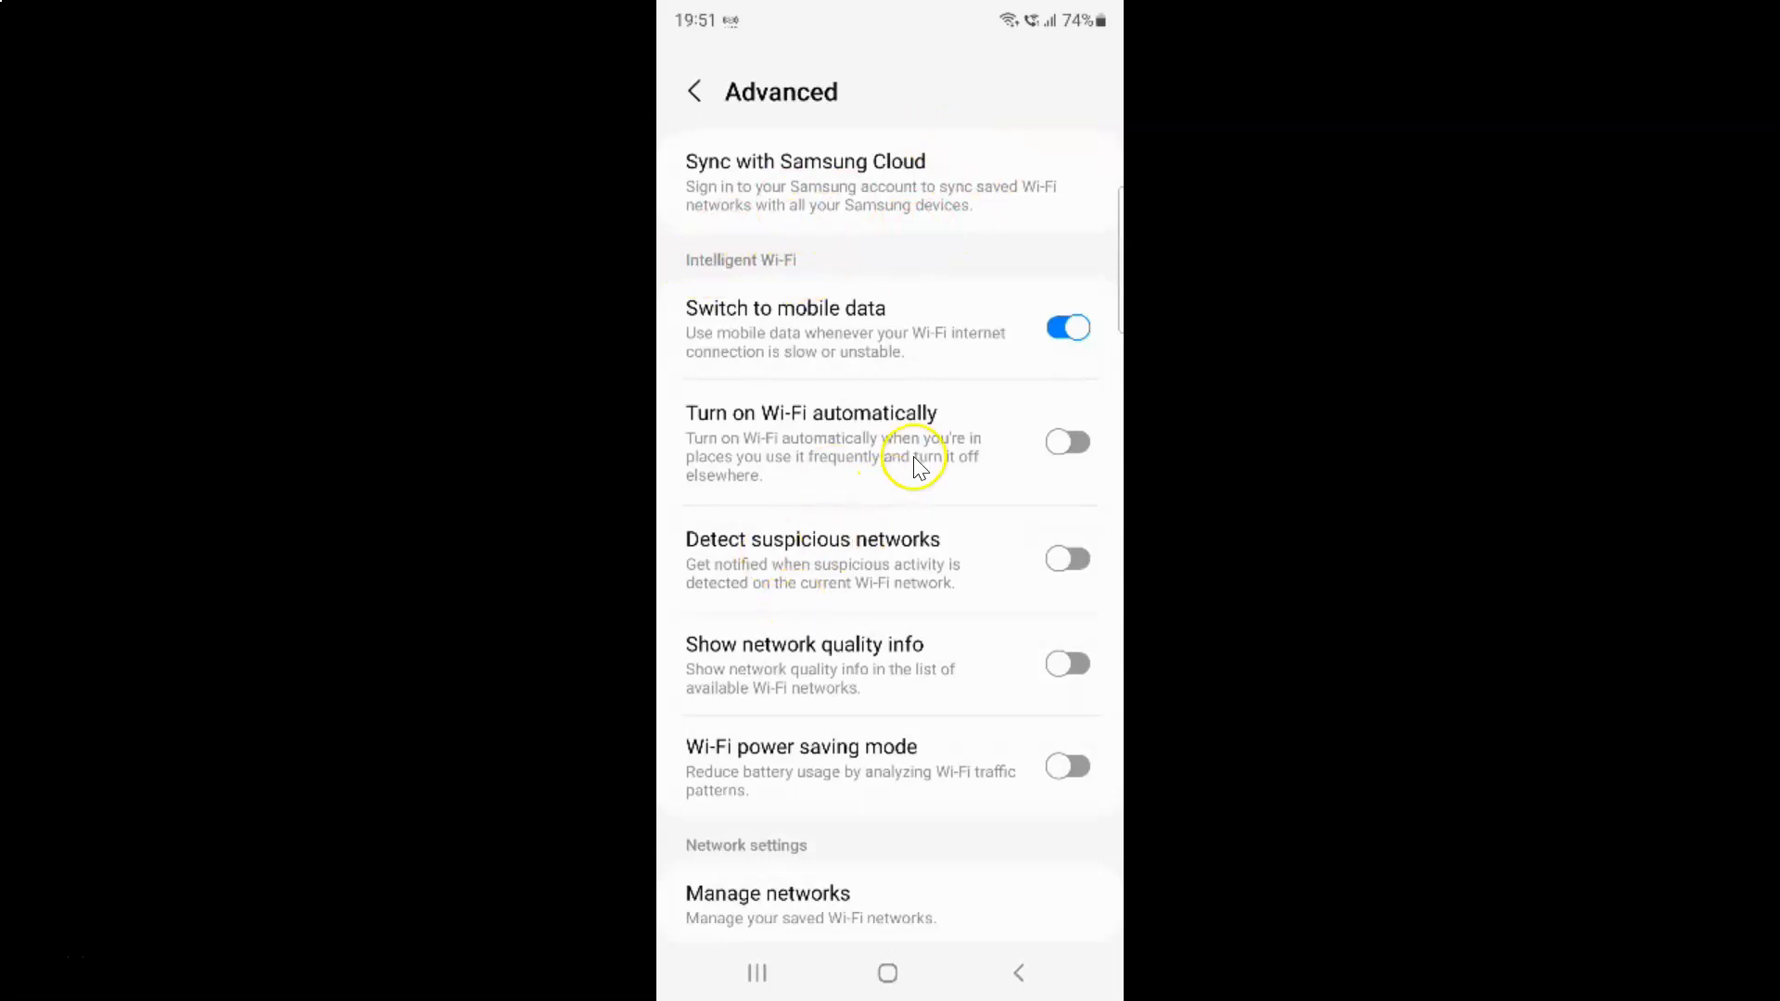
{"action": "mouse_move", "coordinate": [704, 550]}
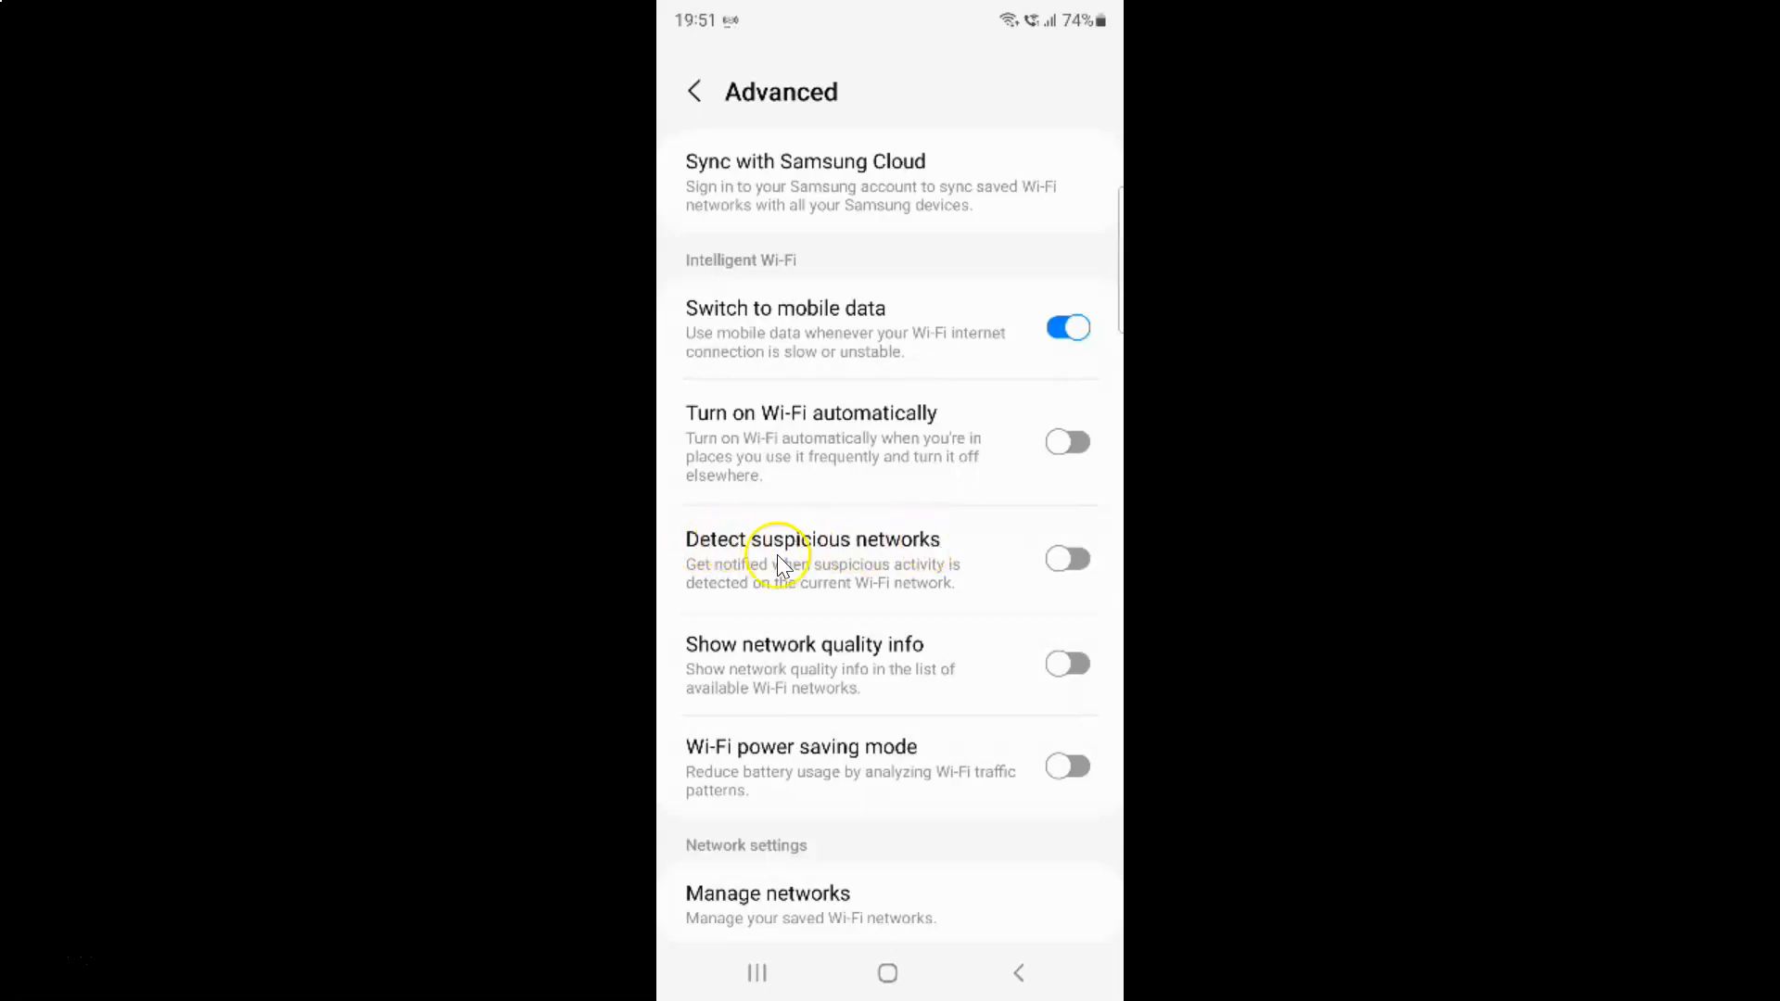
{"action": "mouse_move", "coordinate": [902, 573]}
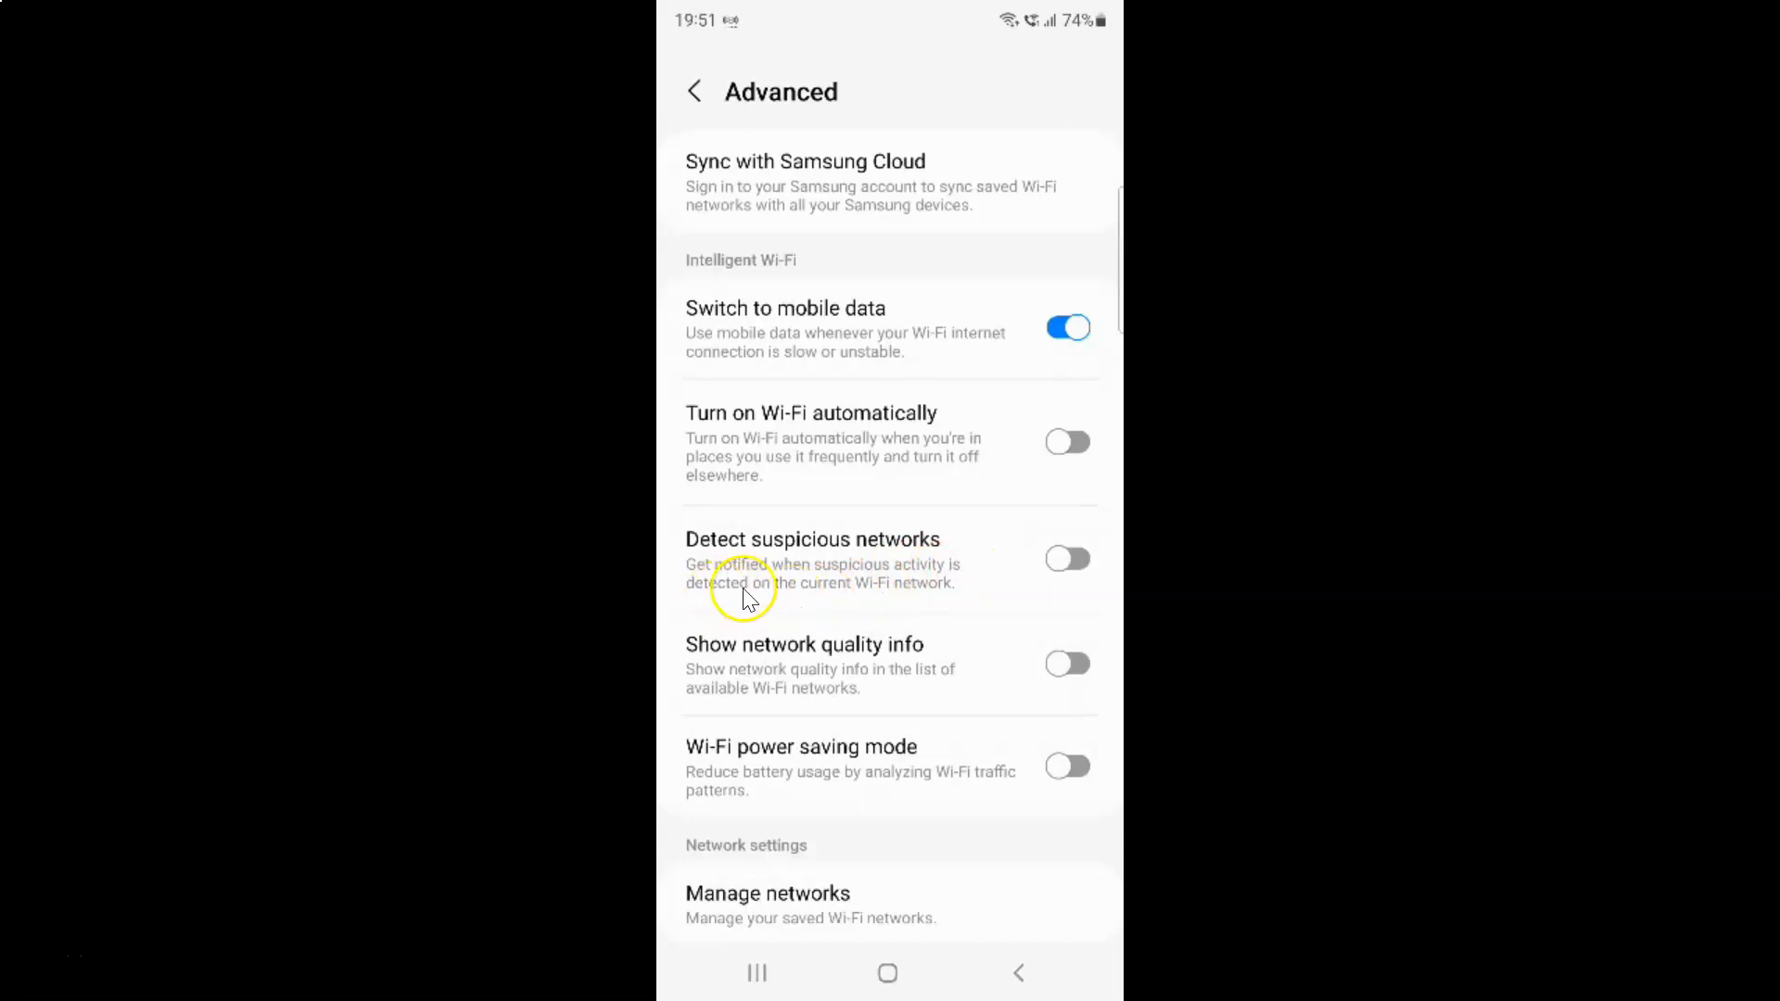
{"action": "mouse_move", "coordinate": [960, 596]}
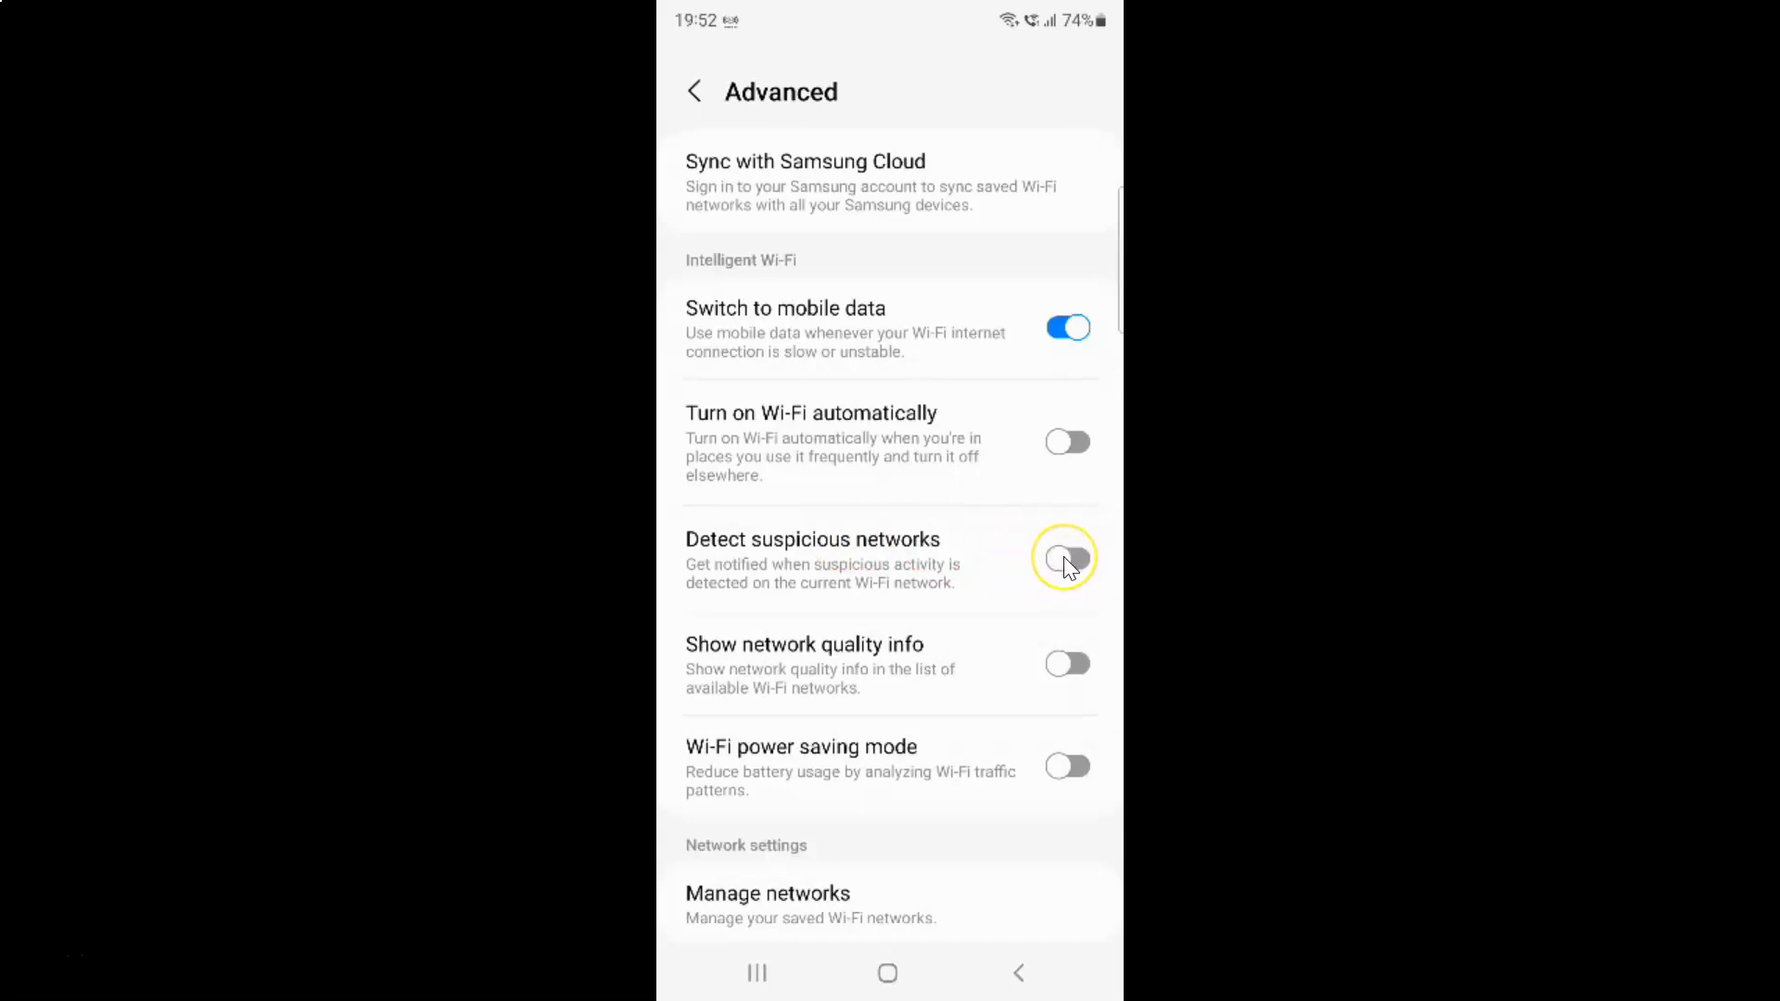
{"action": "mouse_move", "coordinate": [1096, 568]}
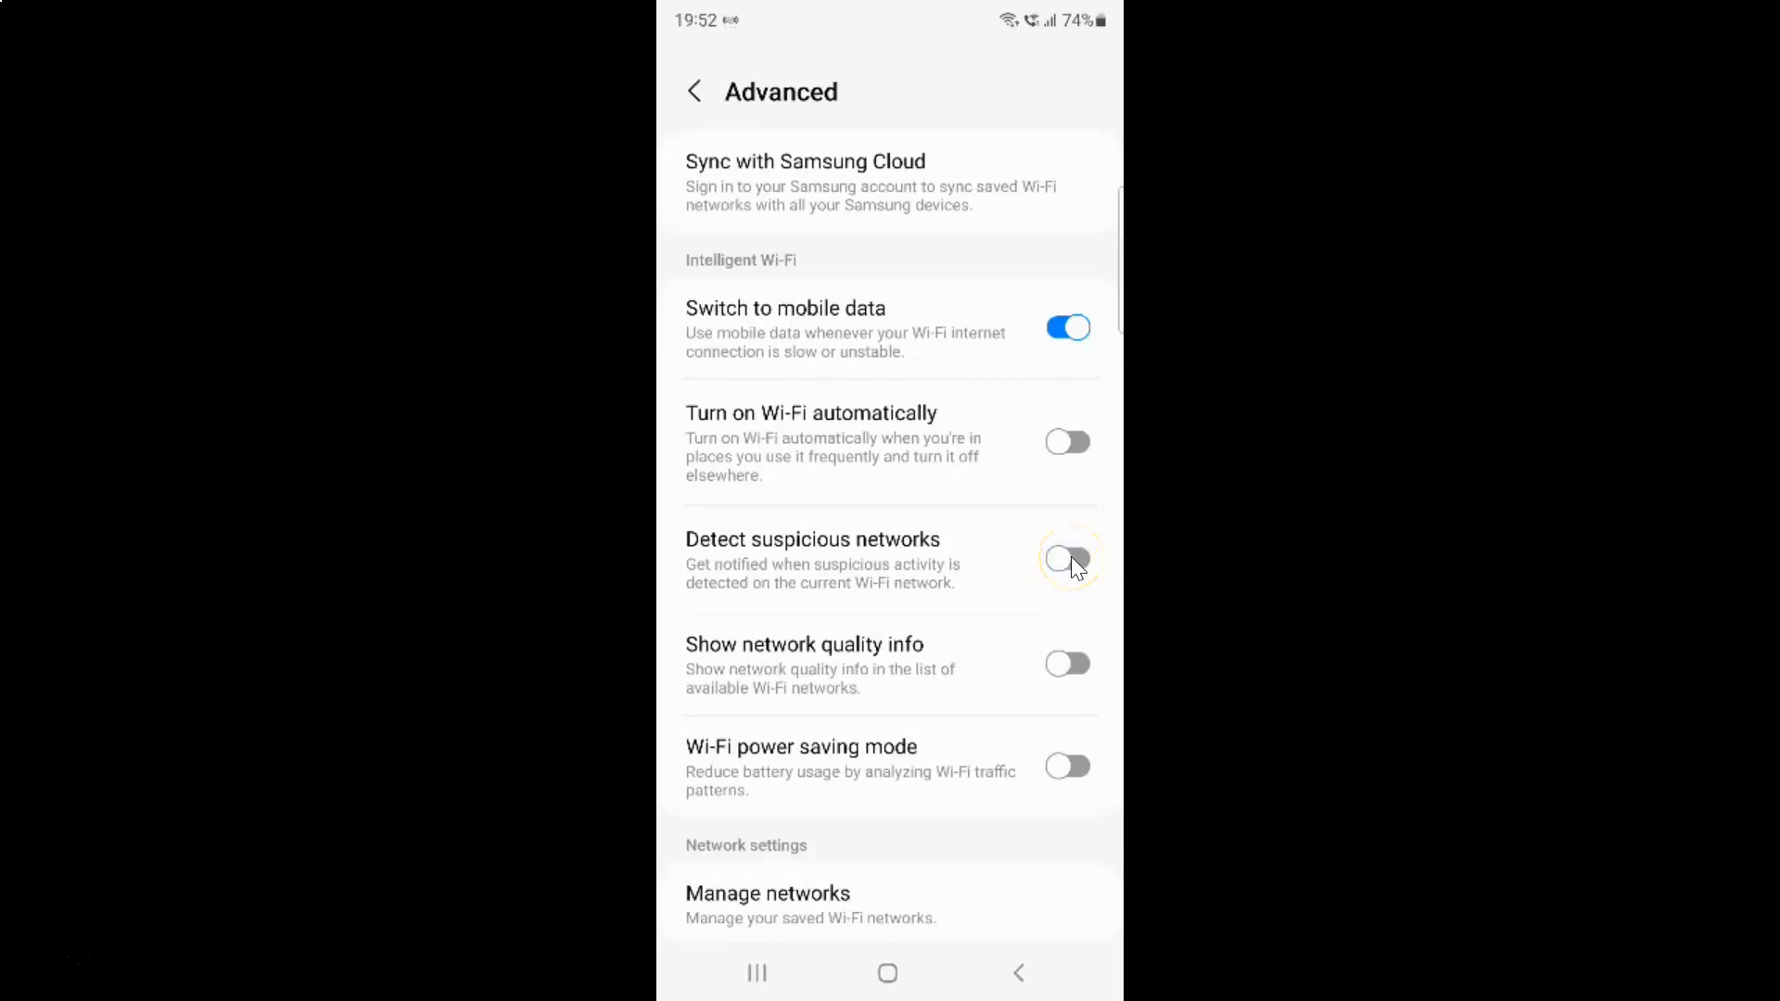
{"action": "left_click", "coordinate": [1066, 558]}
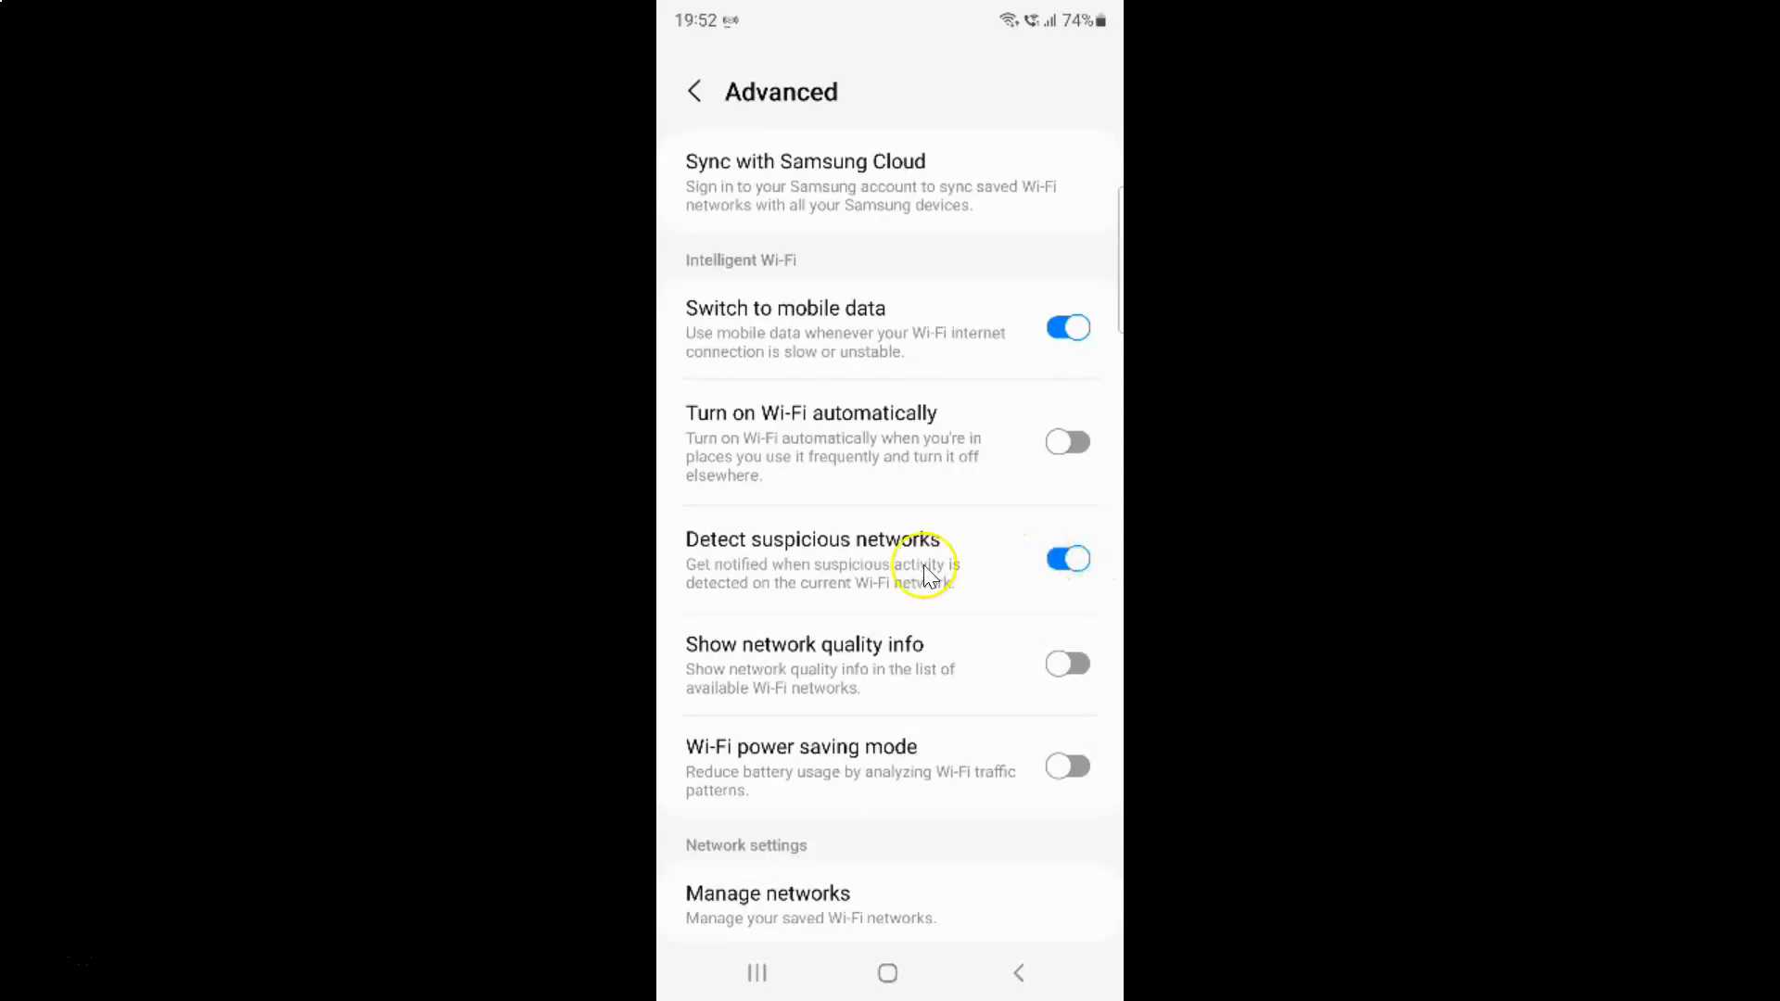
{"action": "mouse_move", "coordinate": [880, 534]}
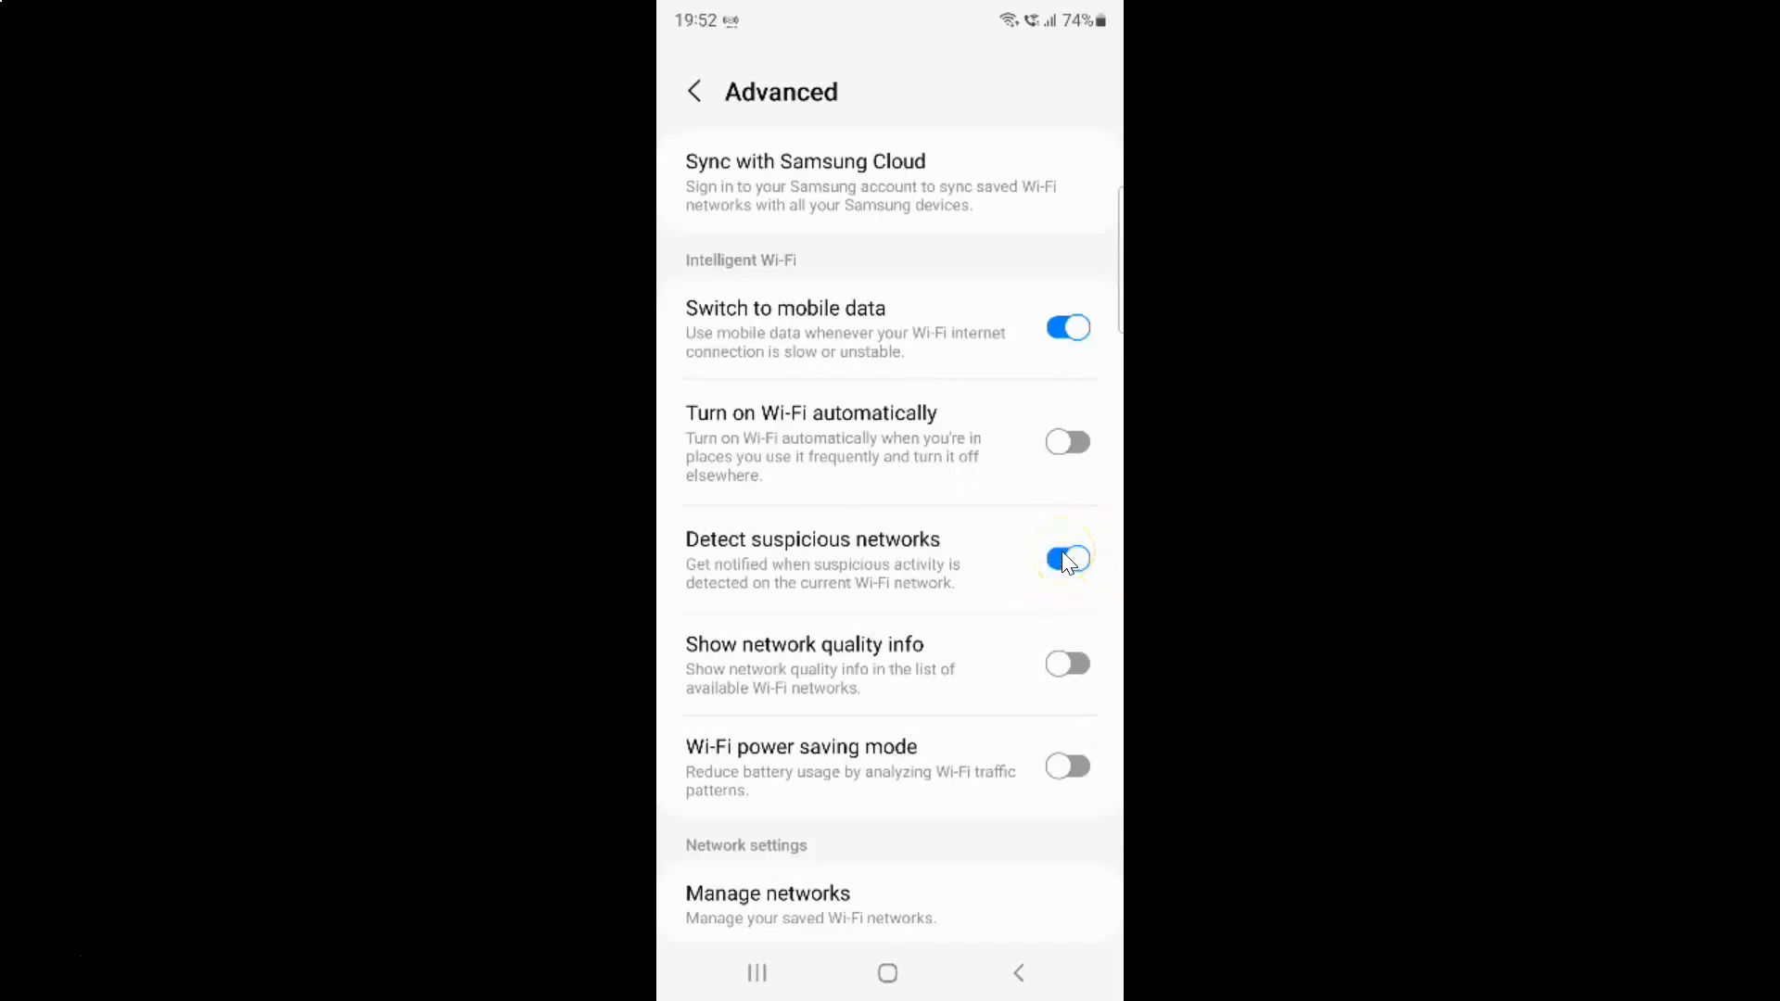
{"action": "left_click", "coordinate": [1067, 557]}
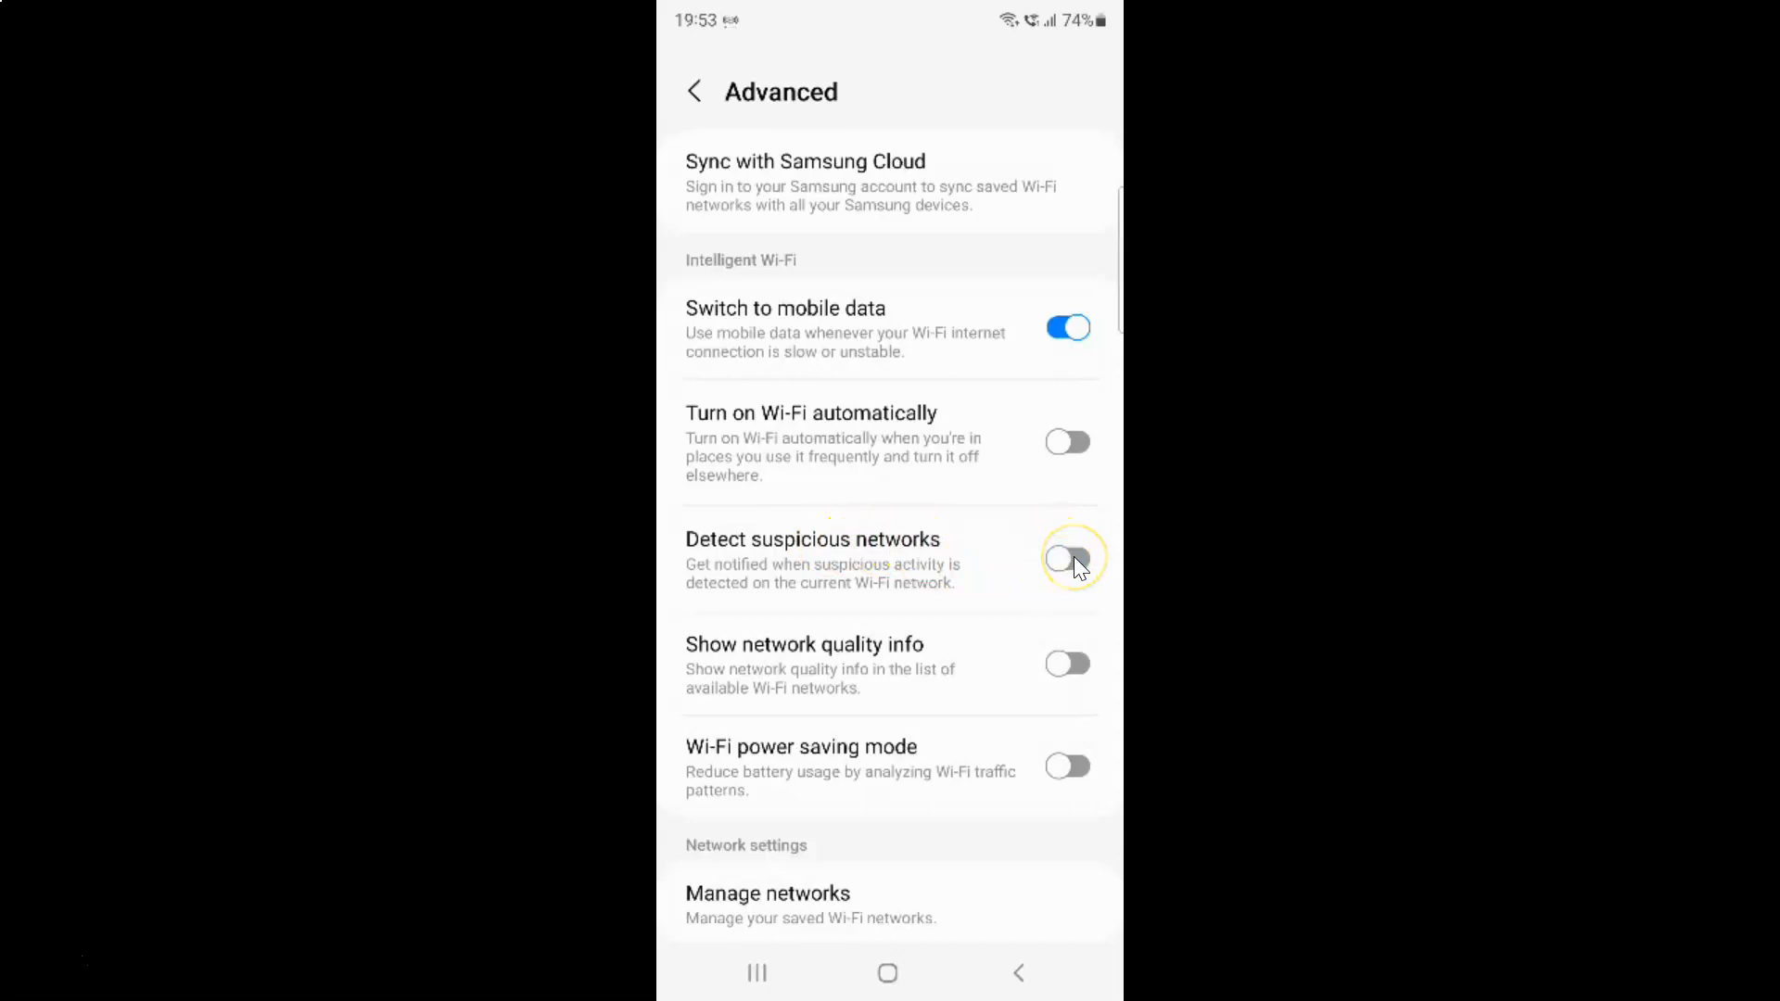
Switch 'Detect suspicious networks' on and go back to the main Wi-Fi page.
{"action": "left_click", "coordinate": [1066, 558]}
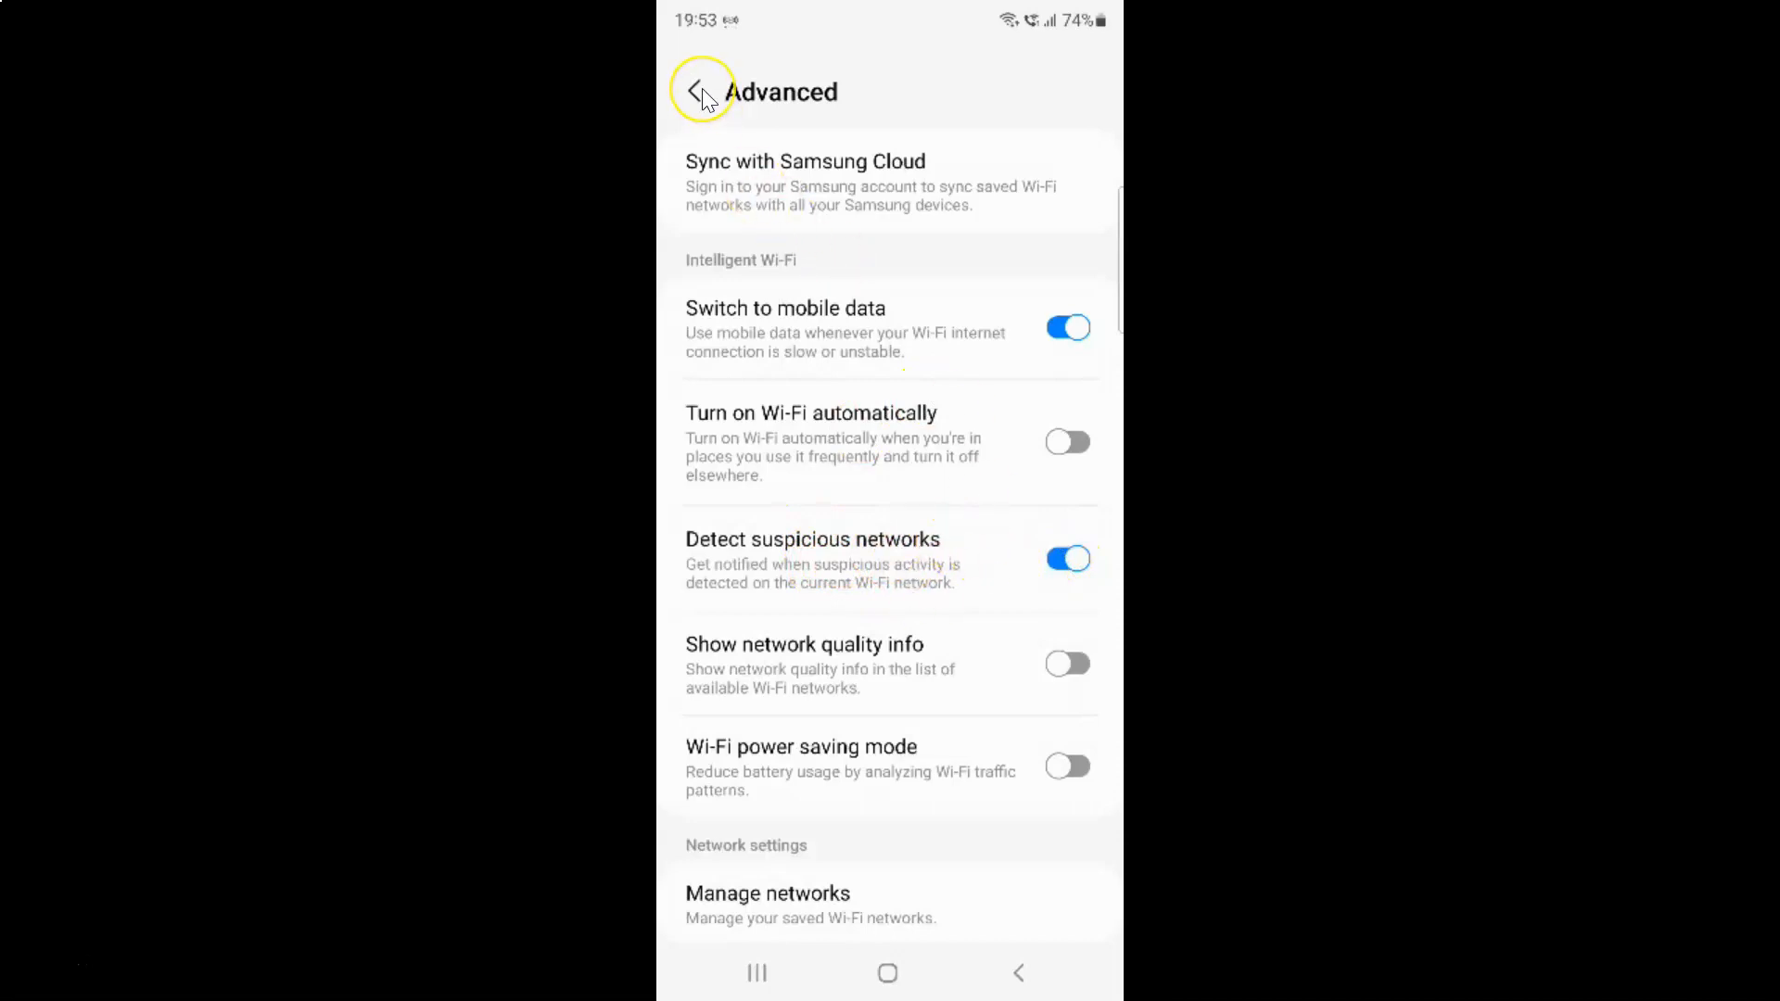
{"action": "left_click", "coordinate": [699, 92]}
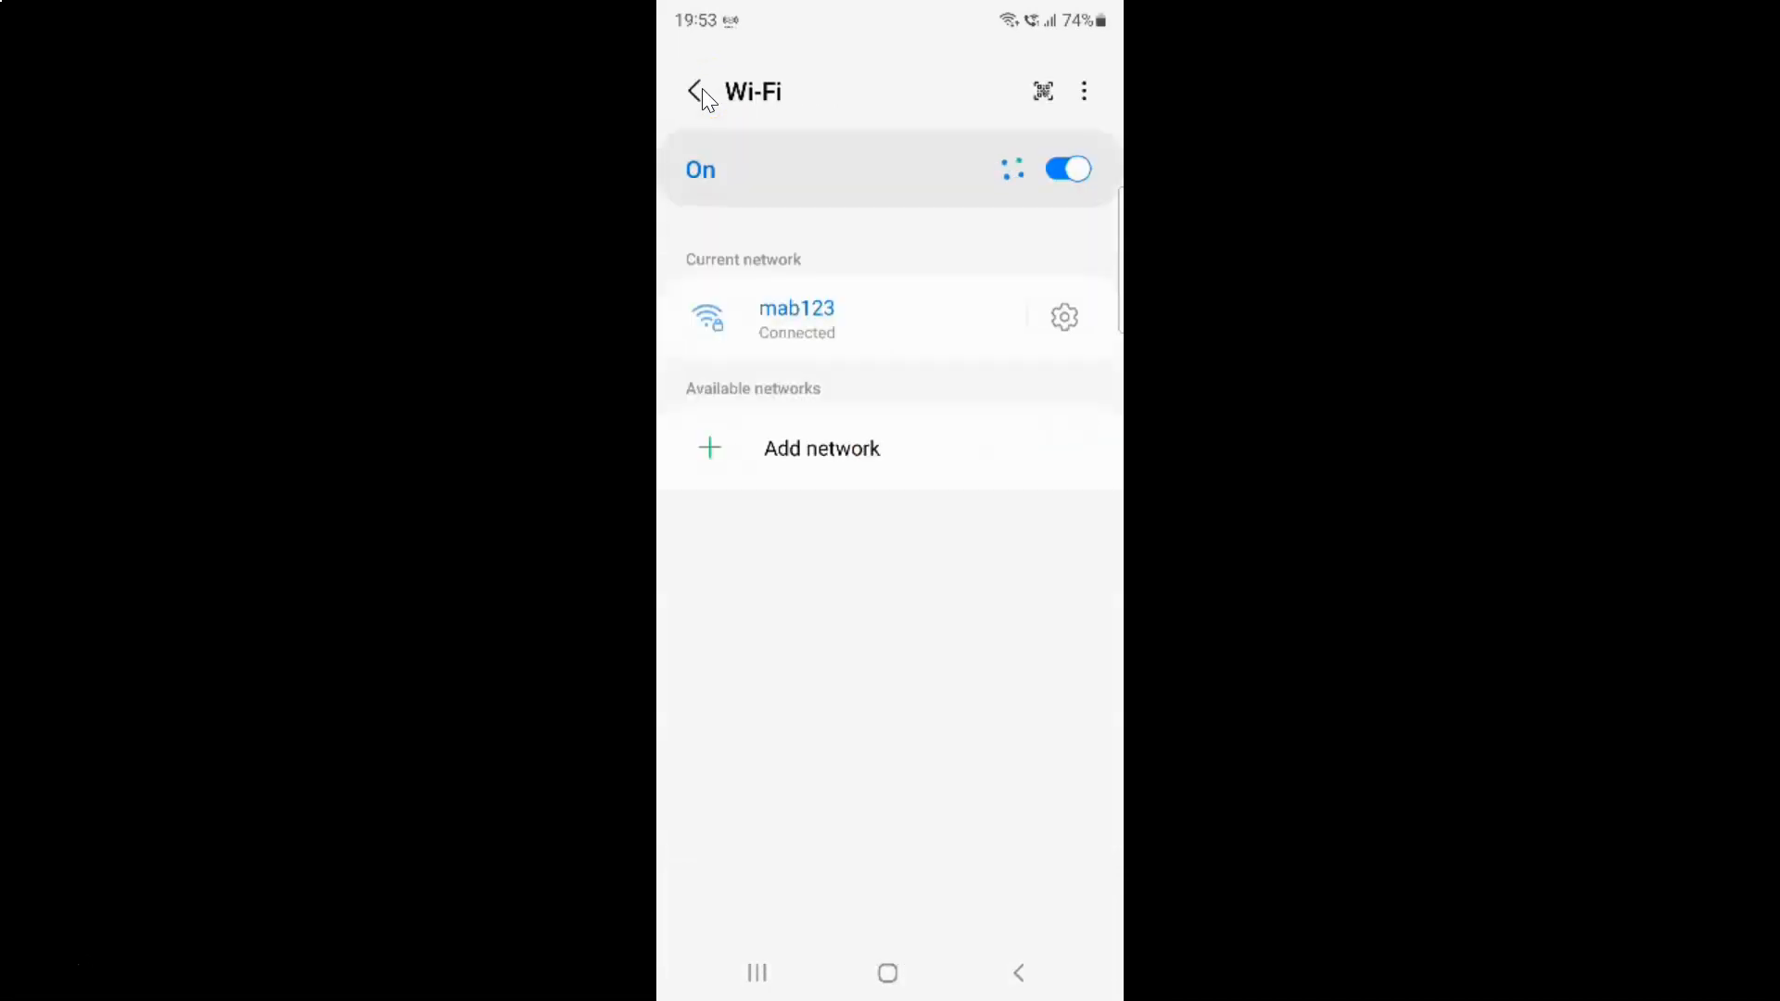